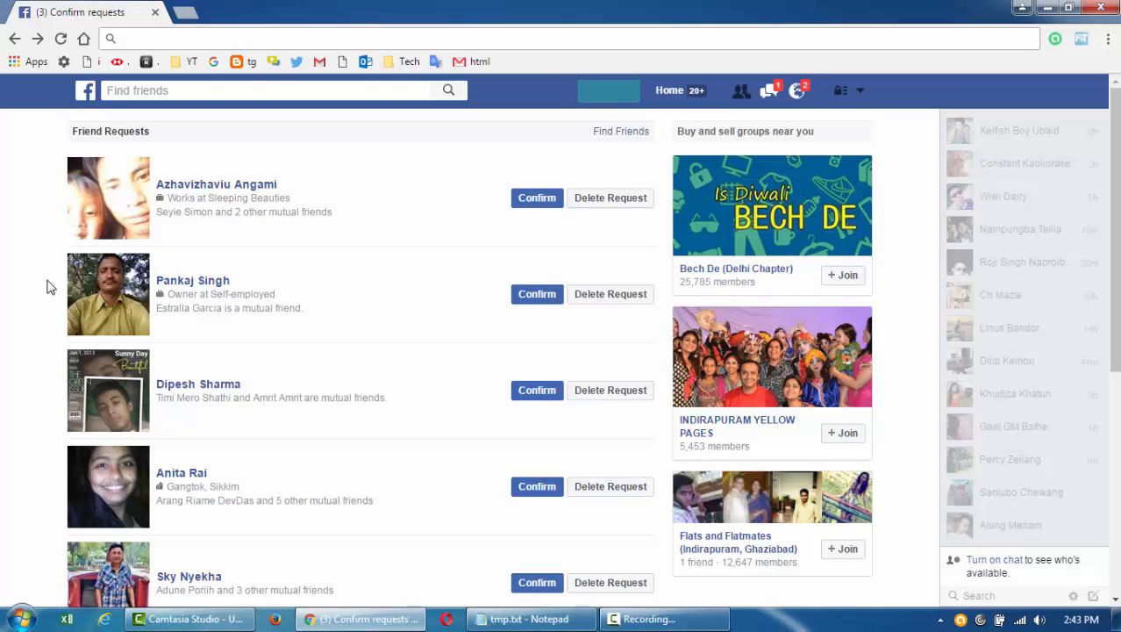
{"action": "mouse_move", "coordinate": [55, 141]}
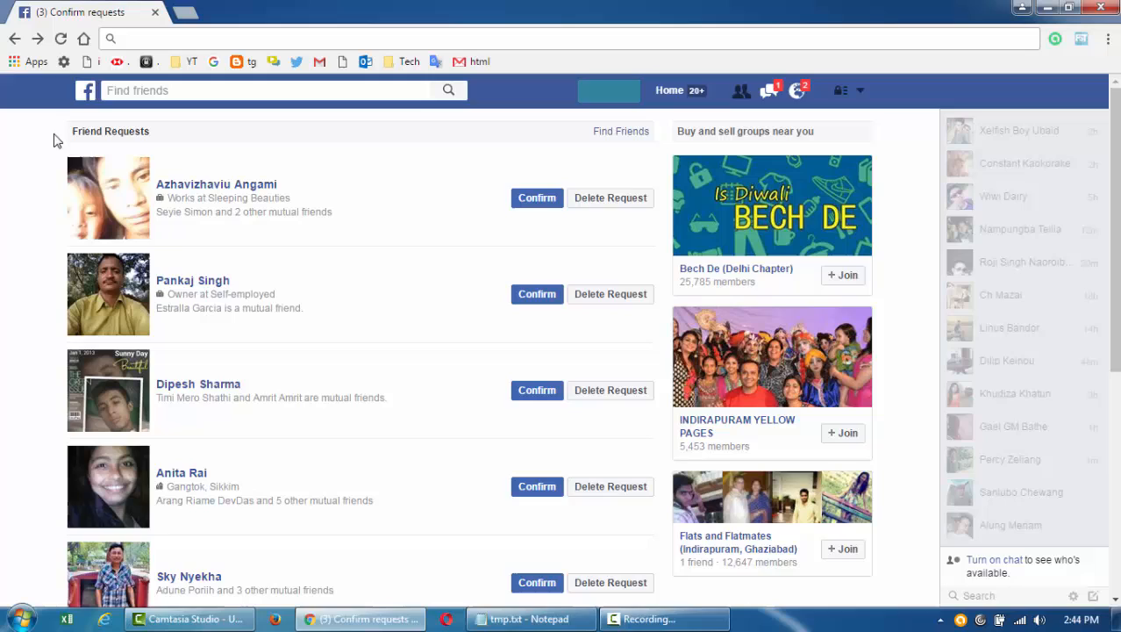
{"action": "mouse_move", "coordinate": [31, 256]}
{"action": "type", "text": "faceboo"}
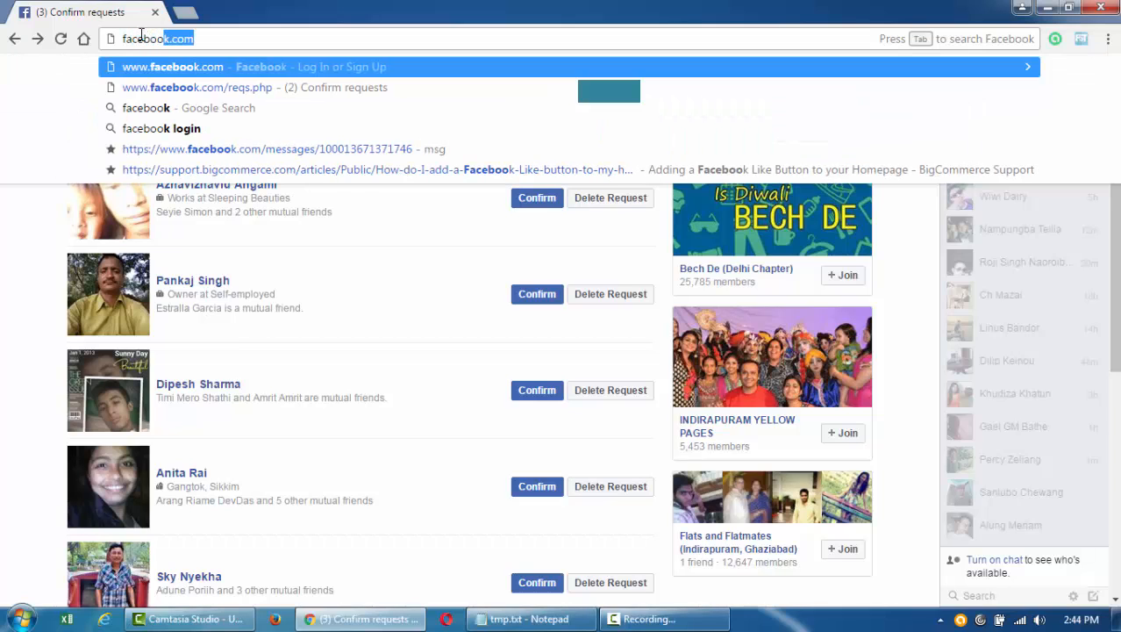
{"action": "type", "text": "//www."}
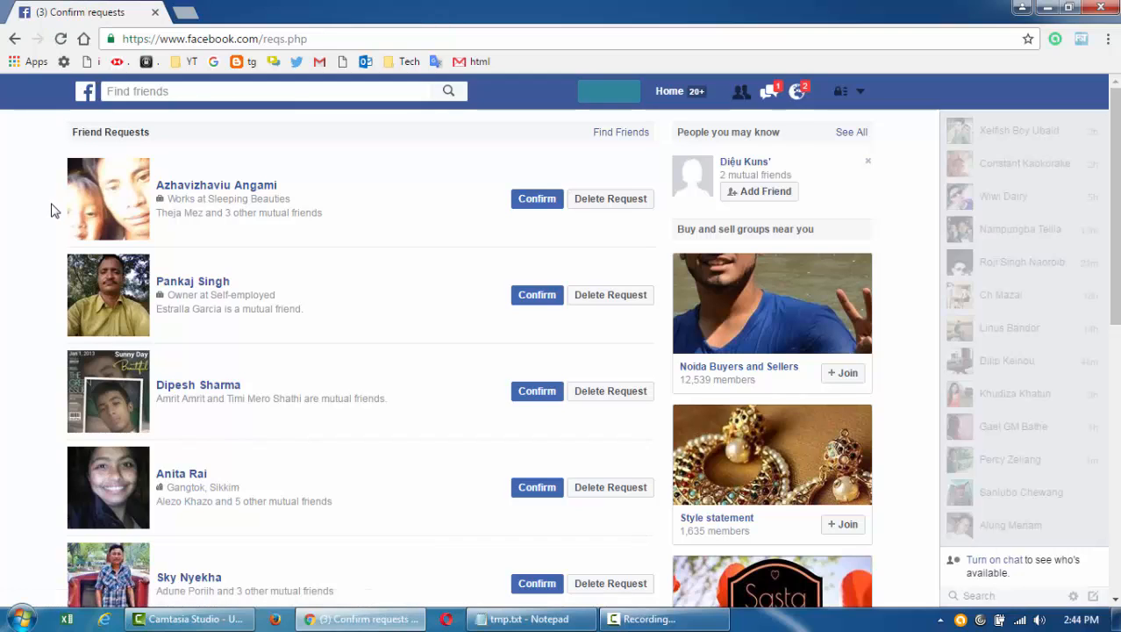
{"action": "left_click", "coordinate": [794, 90]}
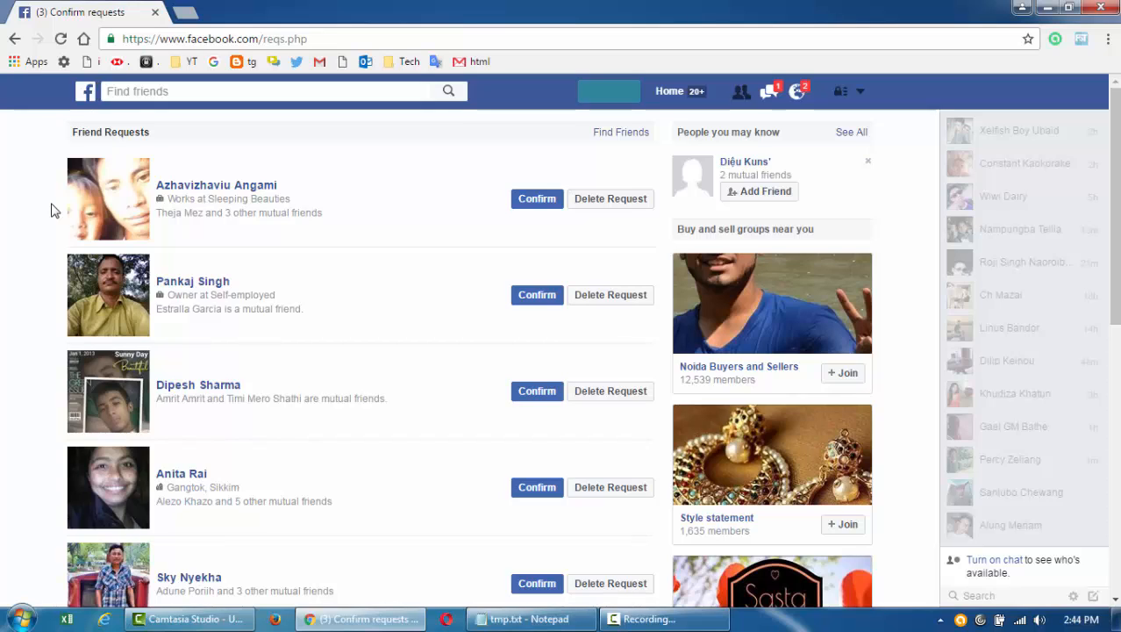
{"action": "mouse_move", "coordinate": [14, 321]}
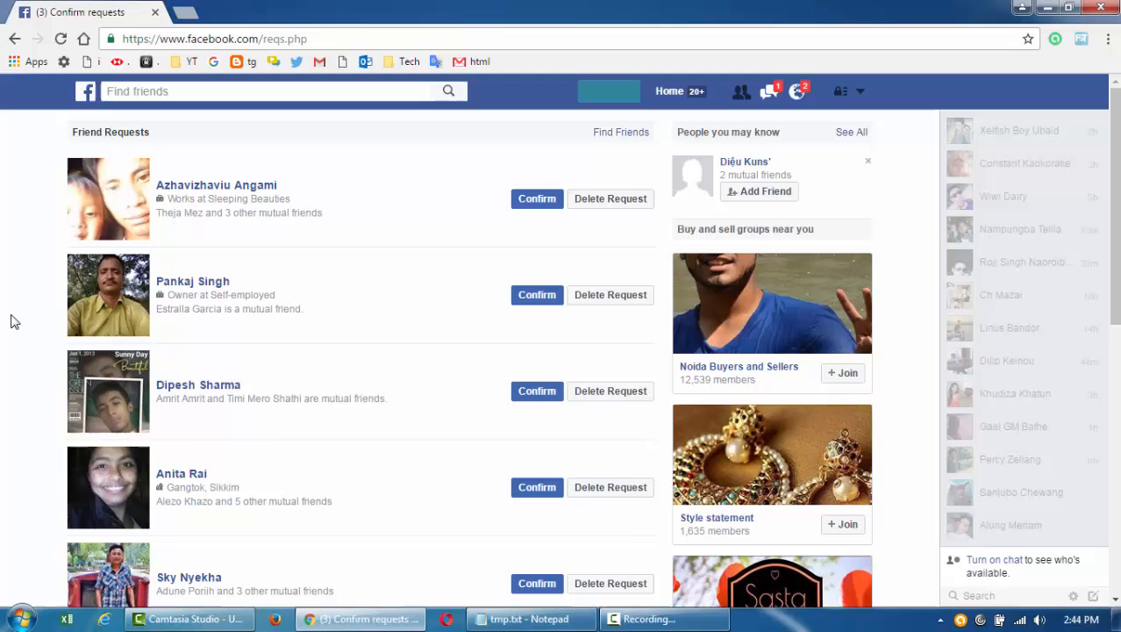
{"action": "mouse_move", "coordinate": [30, 381]}
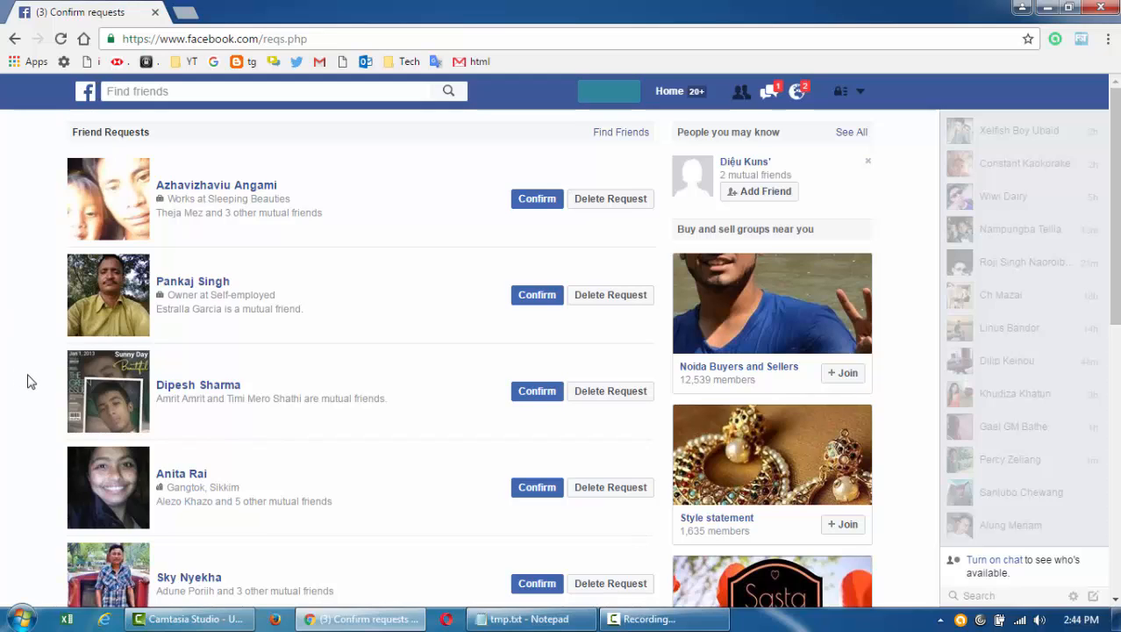
{"action": "mouse_move", "coordinate": [13, 389]}
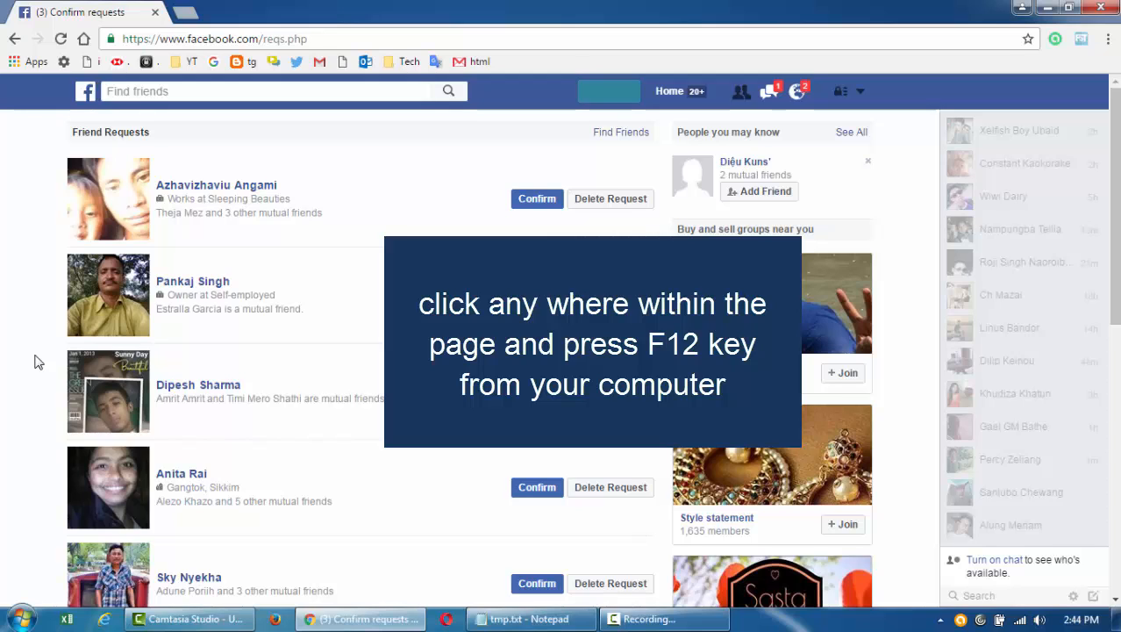
Bring up Chrome DevTools with the Console showing beside the Friend Requests page.
{"action": "key", "text": "F12"}
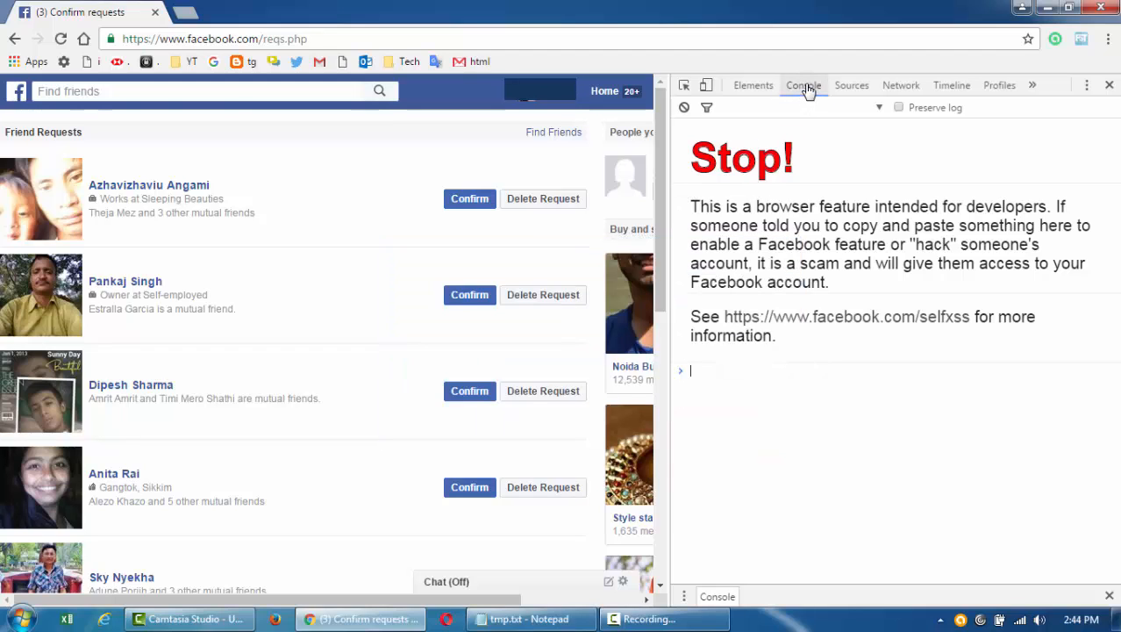
{"action": "mouse_move", "coordinate": [772, 87]}
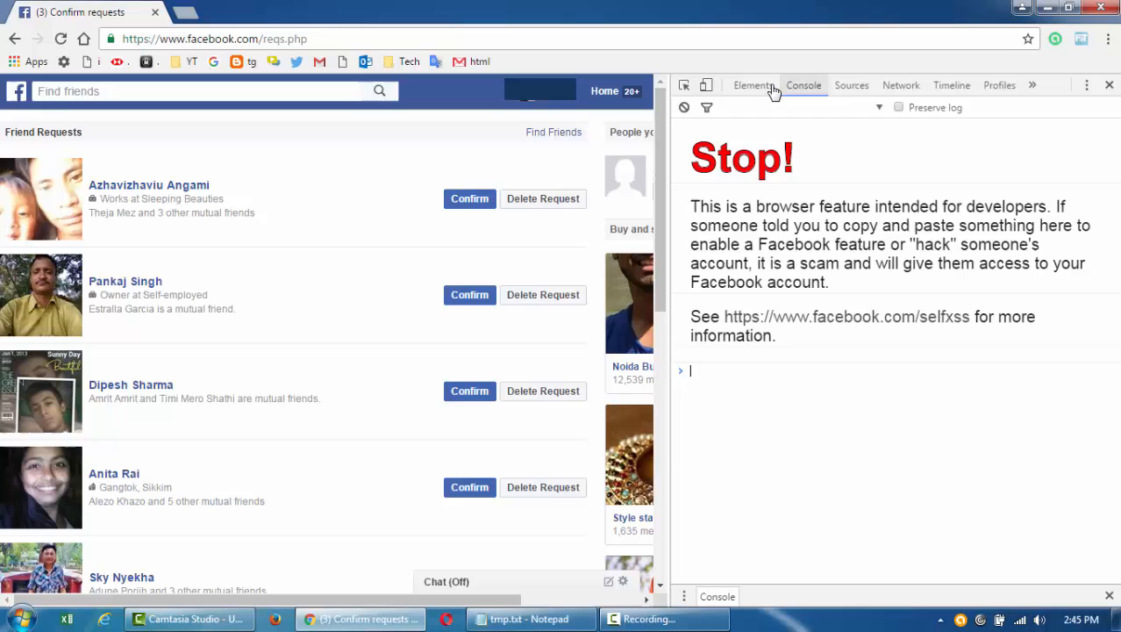
{"action": "left_click", "coordinate": [753, 85]}
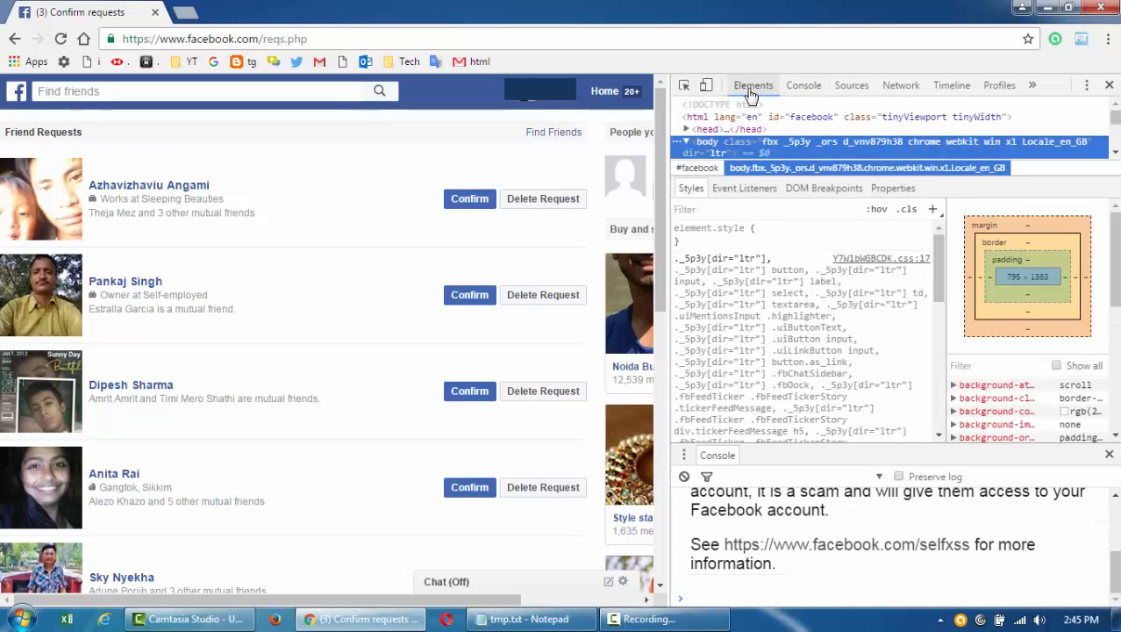
{"action": "left_click", "coordinate": [802, 85]}
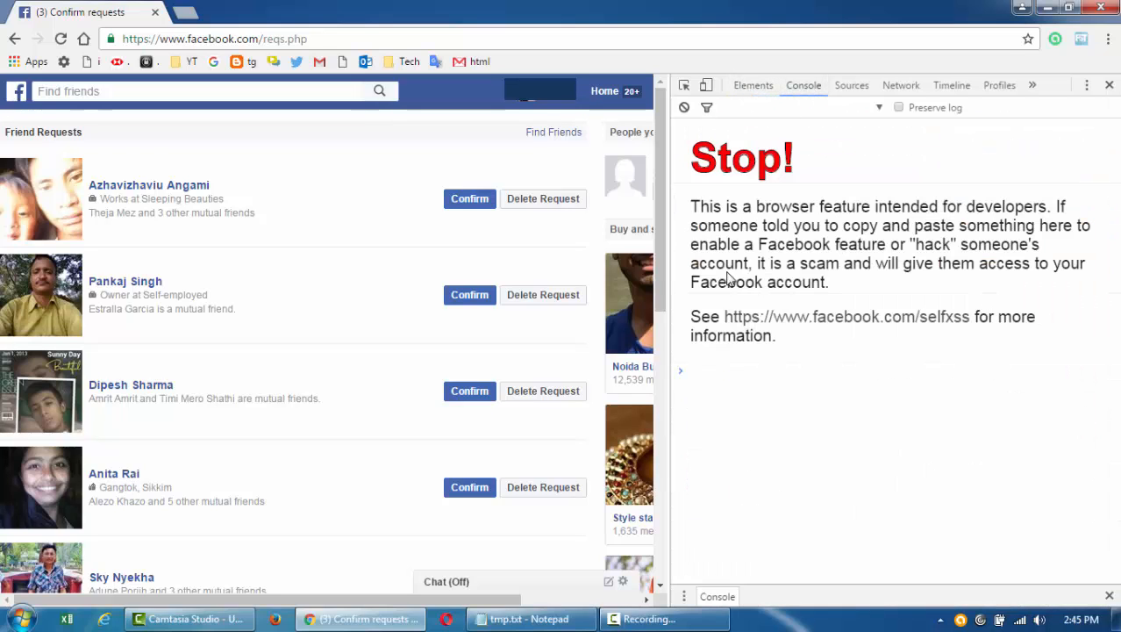
{"action": "mouse_move", "coordinate": [875, 255]}
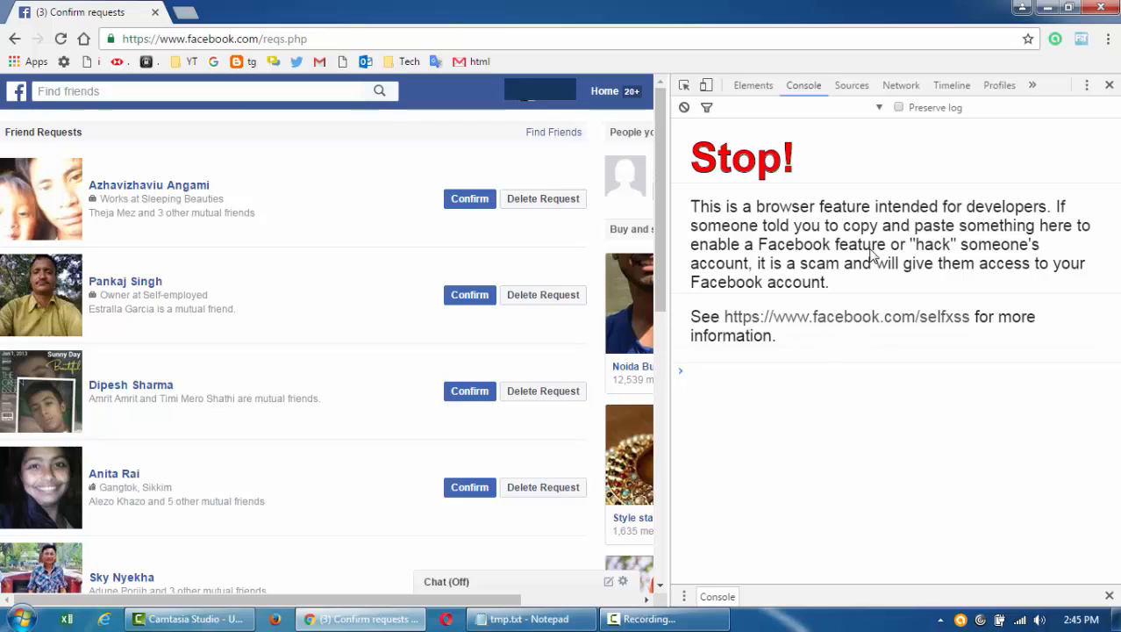
{"action": "mouse_move", "coordinate": [912, 250]}
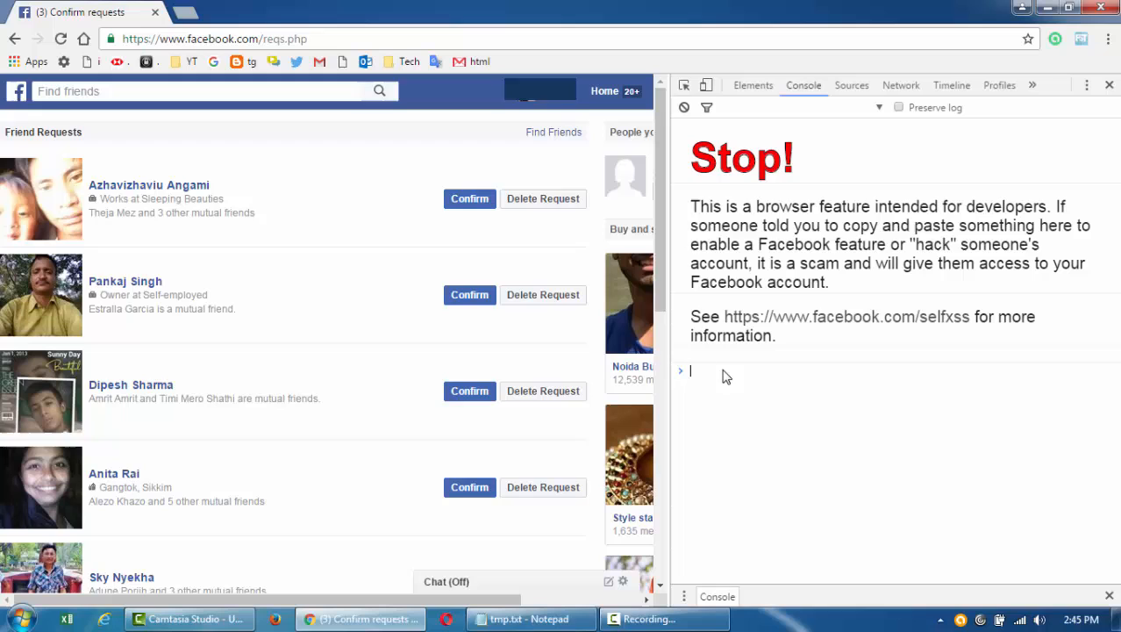
{"action": "right_click", "coordinate": [727, 371]}
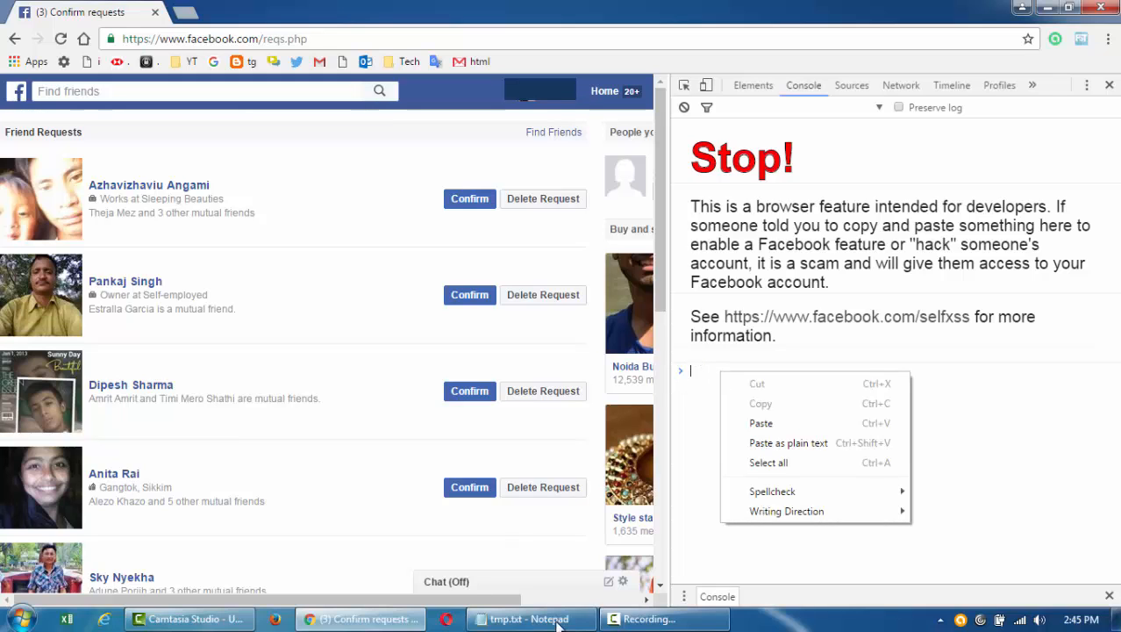
Switch to tmp.txt in Notepad and select the first JavaScript accept-all loop.
{"action": "left_click", "coordinate": [529, 619]}
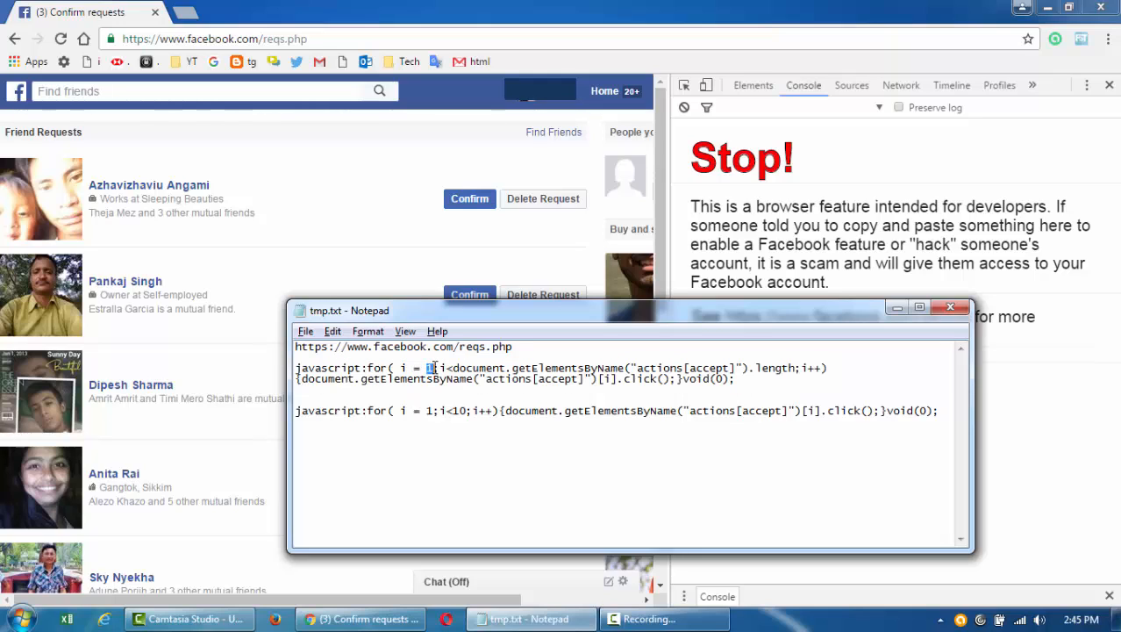
{"action": "left_click_drag", "start_coordinate": [449, 368], "coordinate": [737, 368]}
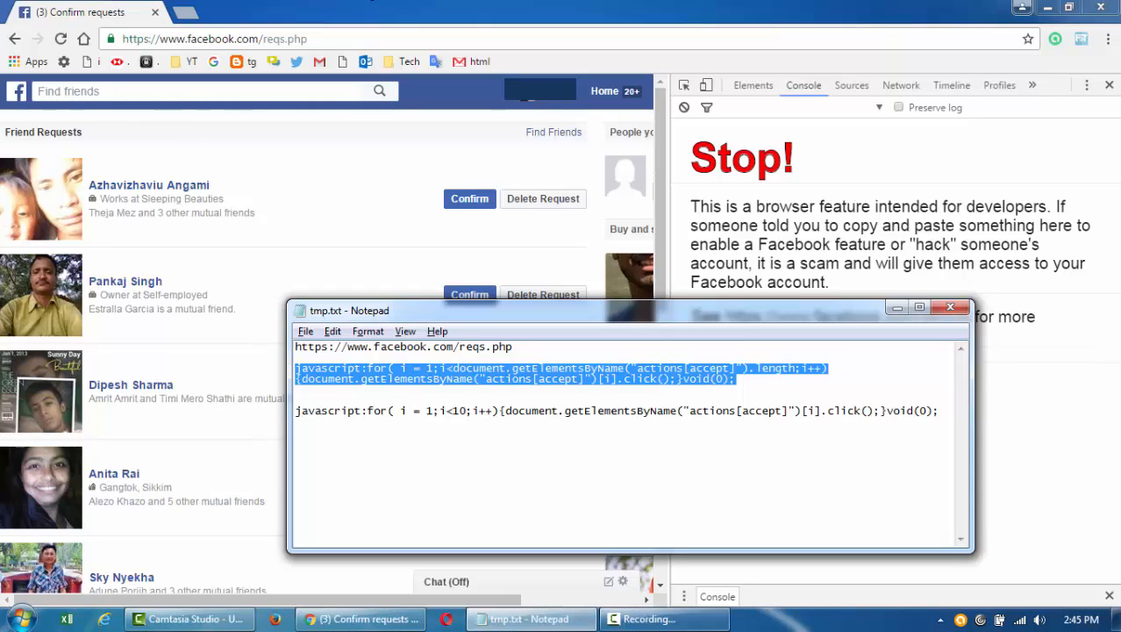
{"action": "mouse_move", "coordinate": [397, 144]}
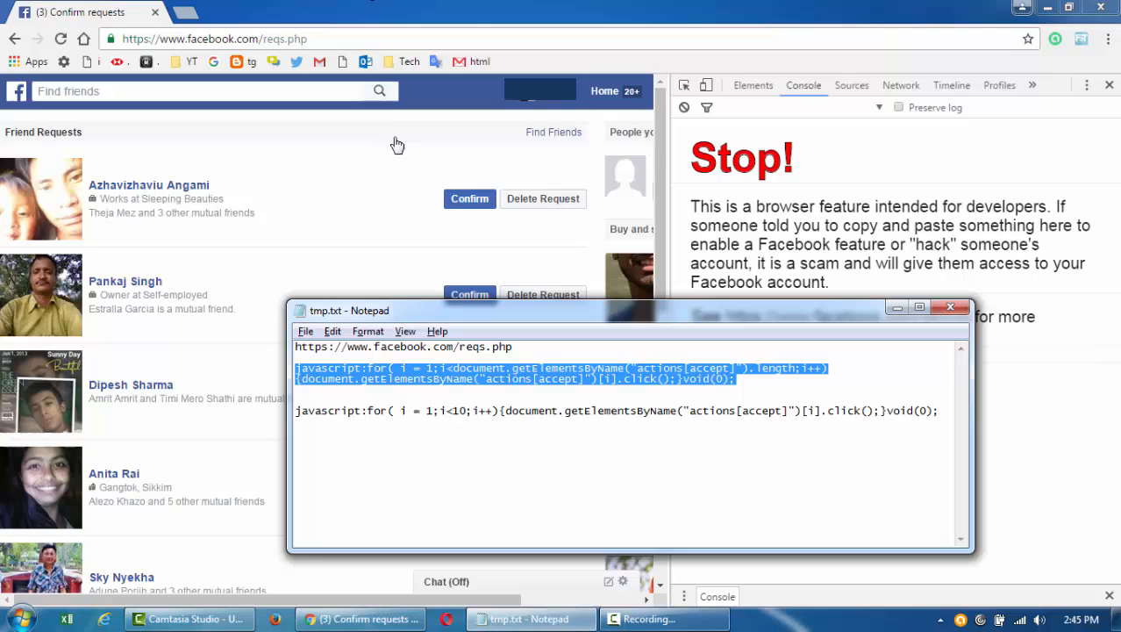
{"action": "left_click", "coordinate": [514, 398]}
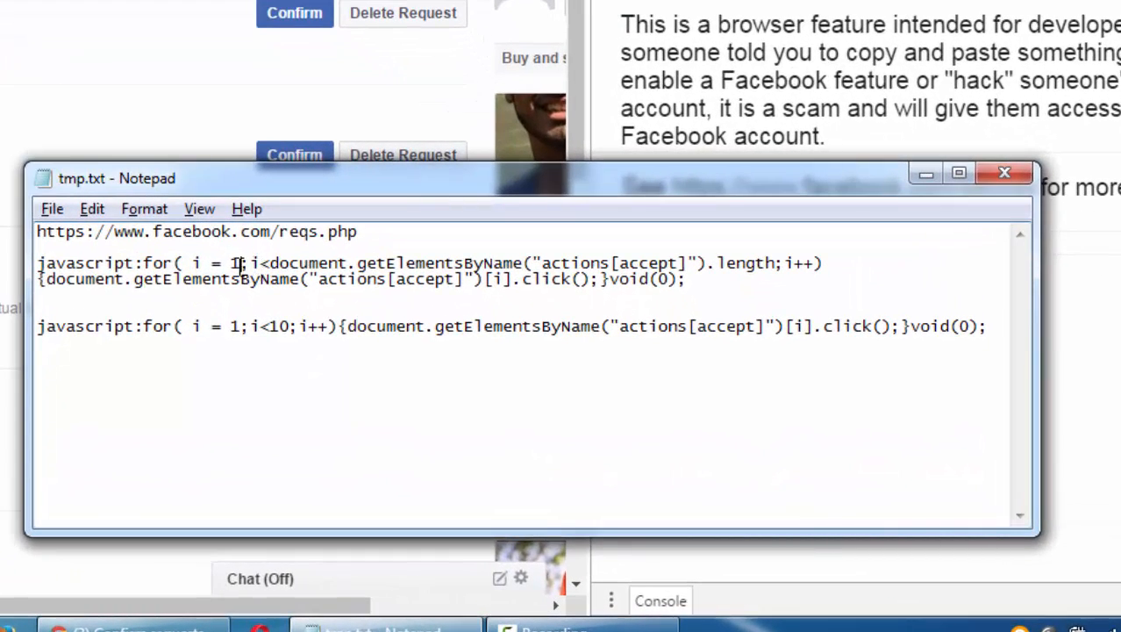
Select the fixed-count accept loop script and highlight its loop count of 10.
{"action": "left_click_drag", "start_coordinate": [261, 262], "coordinate": [759, 263]}
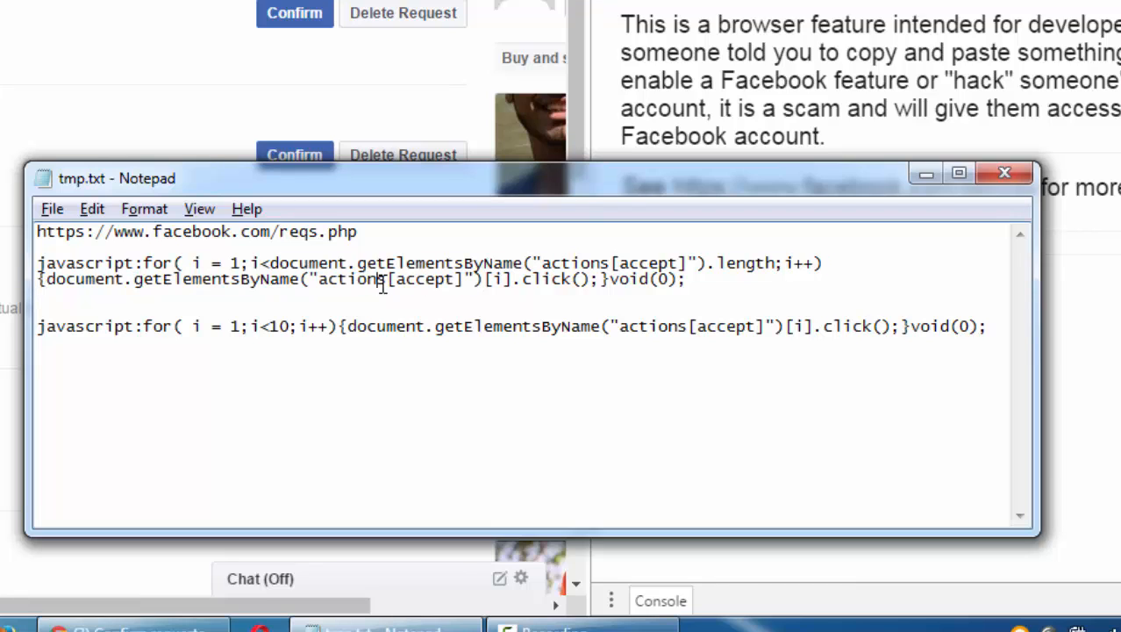
{"action": "mouse_move", "coordinate": [524, 279]}
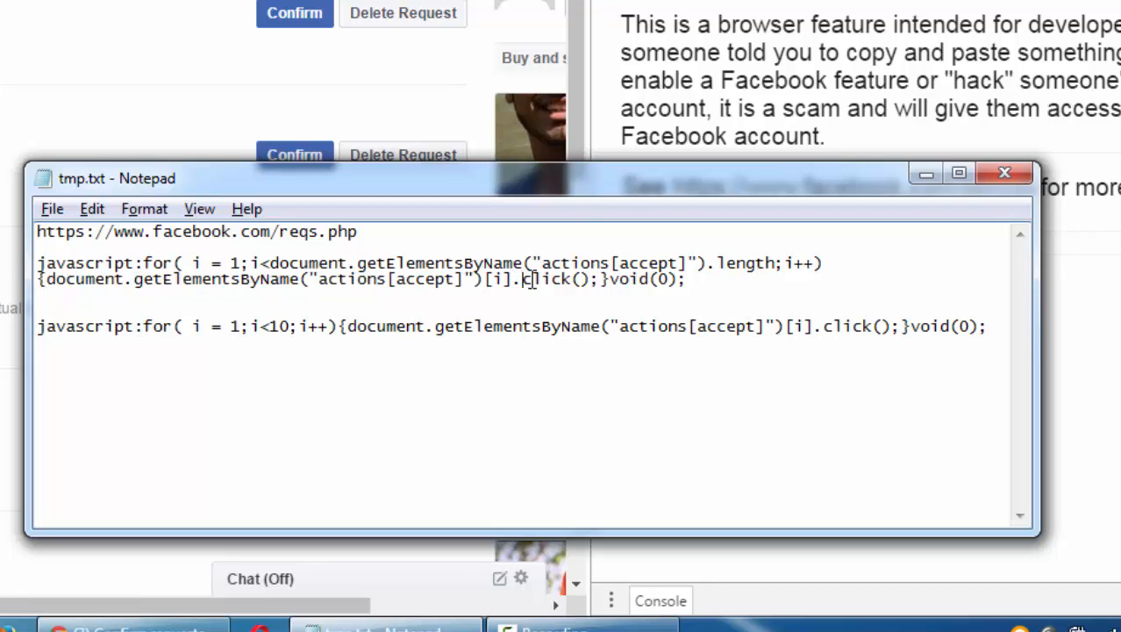
{"action": "mouse_move", "coordinate": [697, 383]}
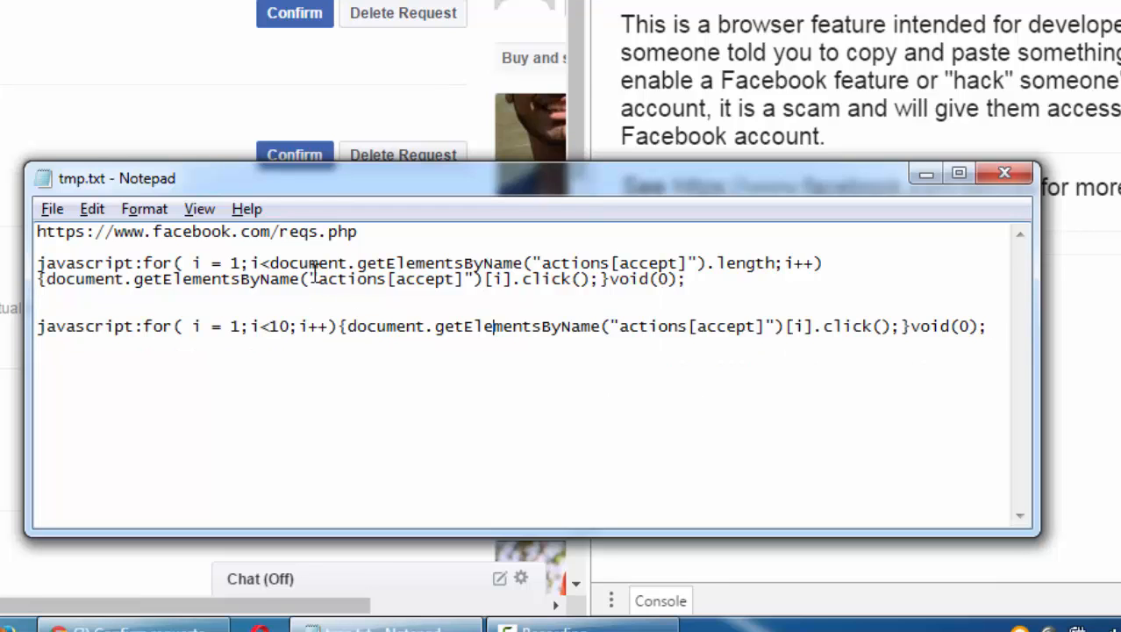
{"action": "double_click", "coordinate": [278, 325]}
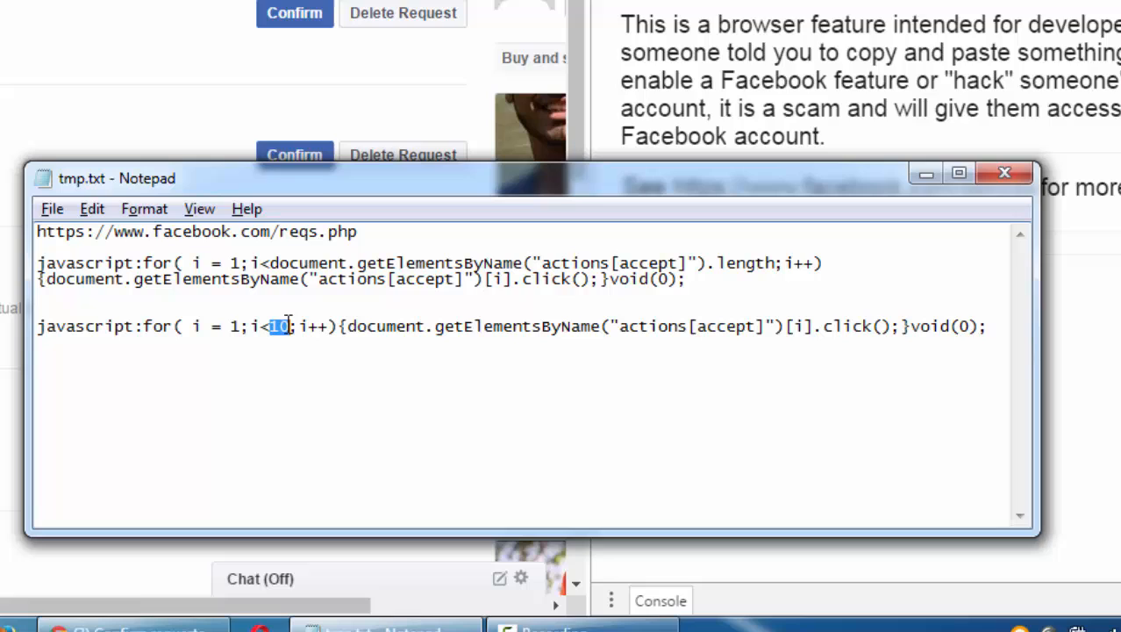
{"action": "mouse_move", "coordinate": [270, 270]}
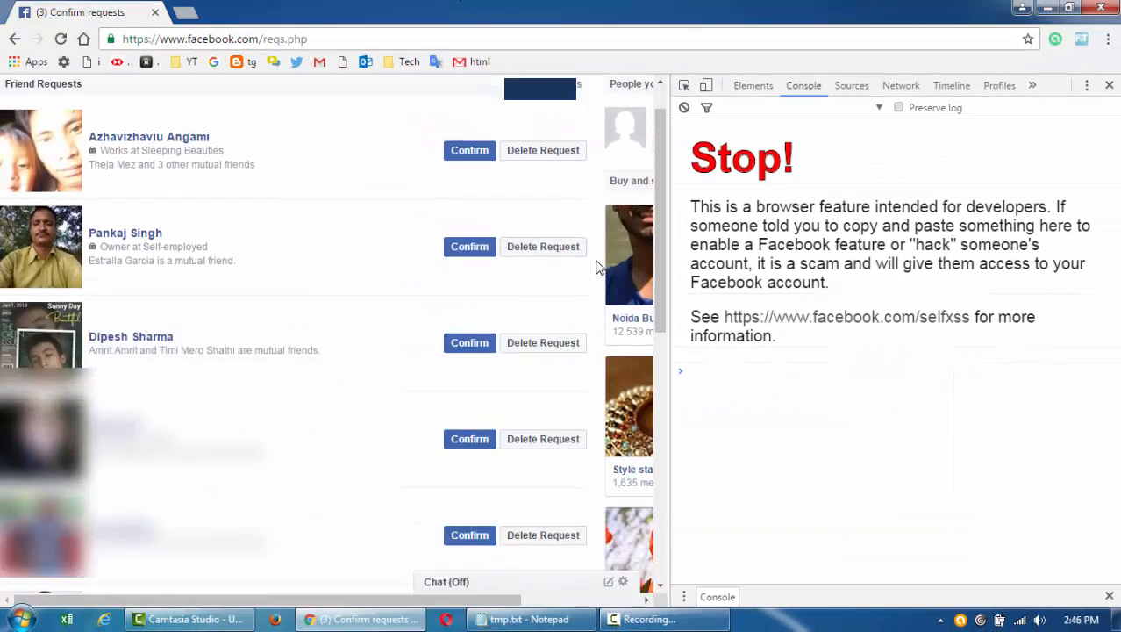
Paste the fixed-count accept loop (i<10) into the DevTools console prompt.
{"action": "scroll", "scroll_direction": "up", "scroll_amount": 3}
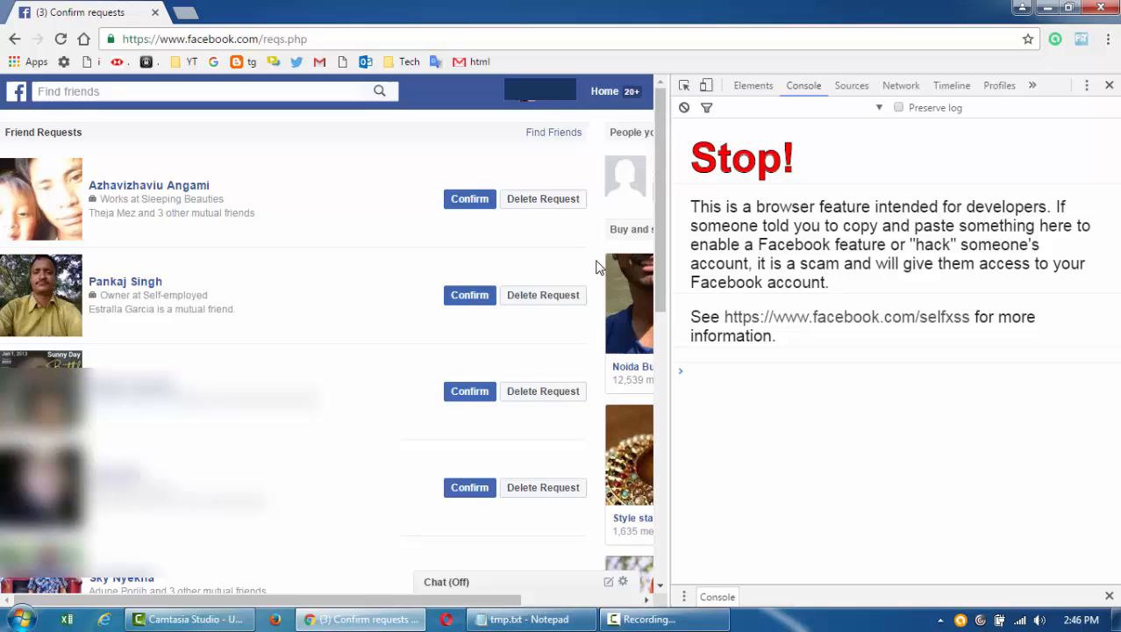
{"action": "scroll", "scroll_direction": "down", "scroll_amount": 3}
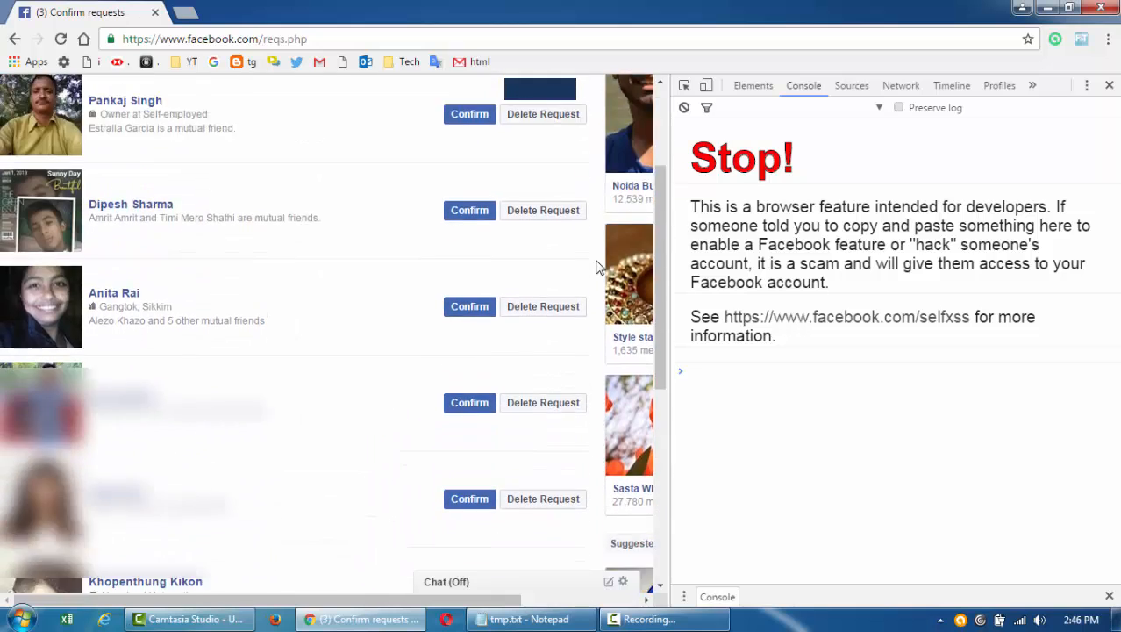
{"action": "scroll", "scroll_direction": "up", "scroll_amount": 3}
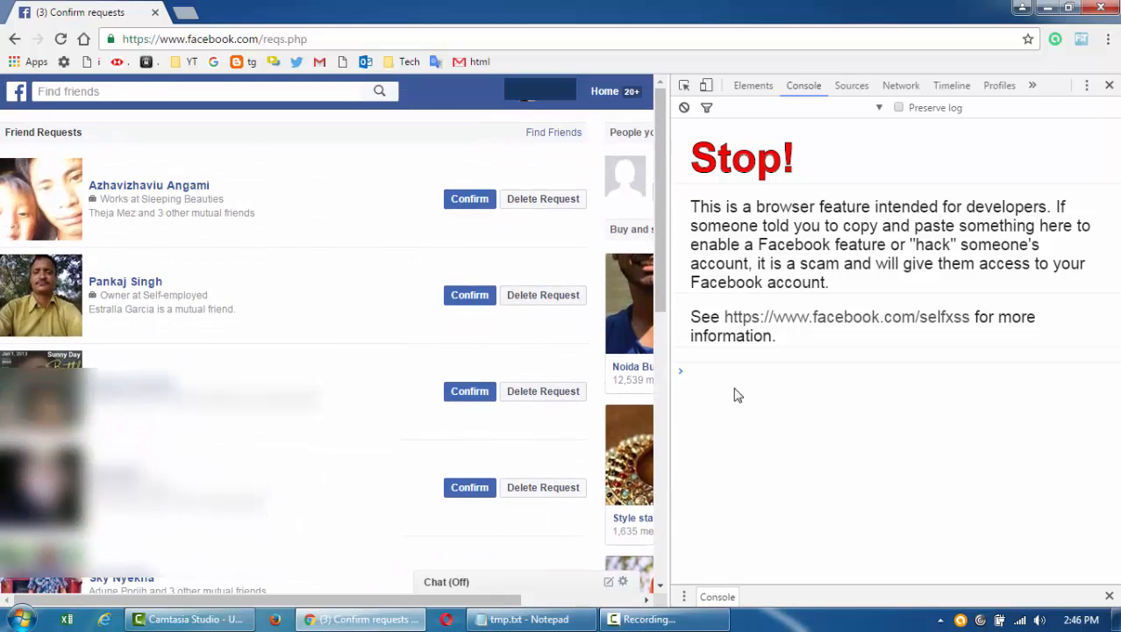
{"action": "right_click", "coordinate": [720, 378]}
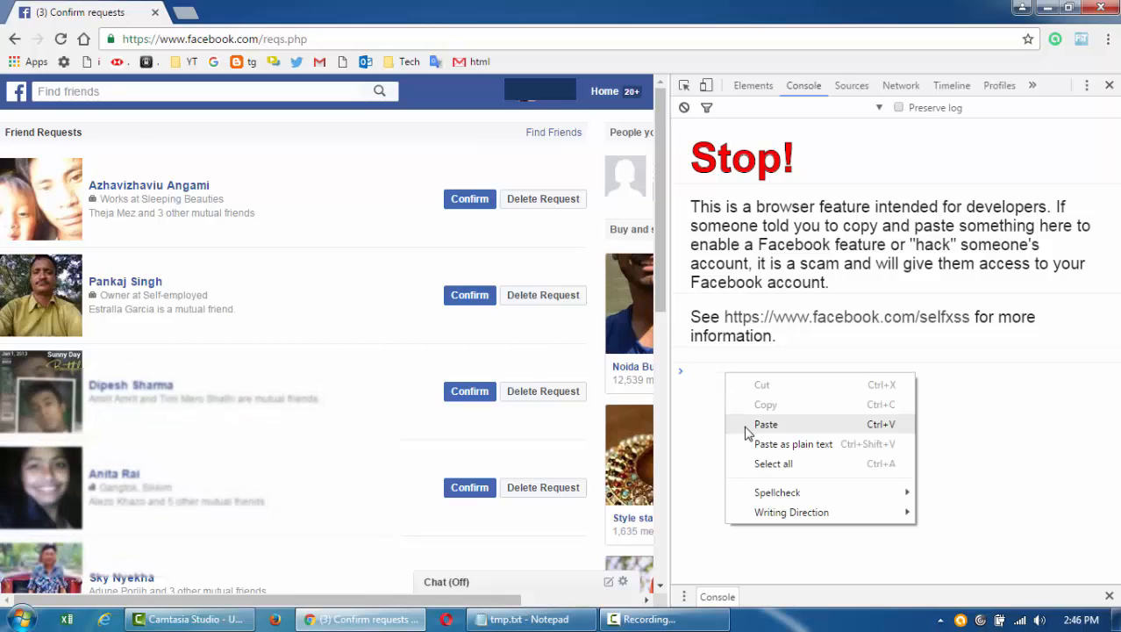
{"action": "left_click", "coordinate": [765, 423]}
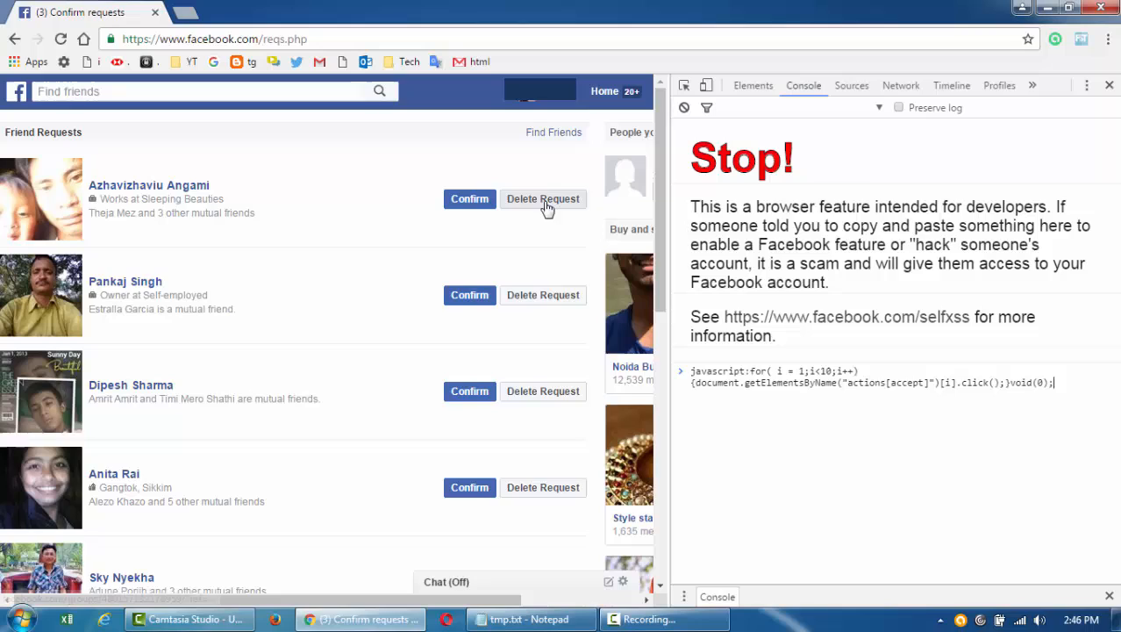
{"action": "mouse_move", "coordinate": [782, 377]}
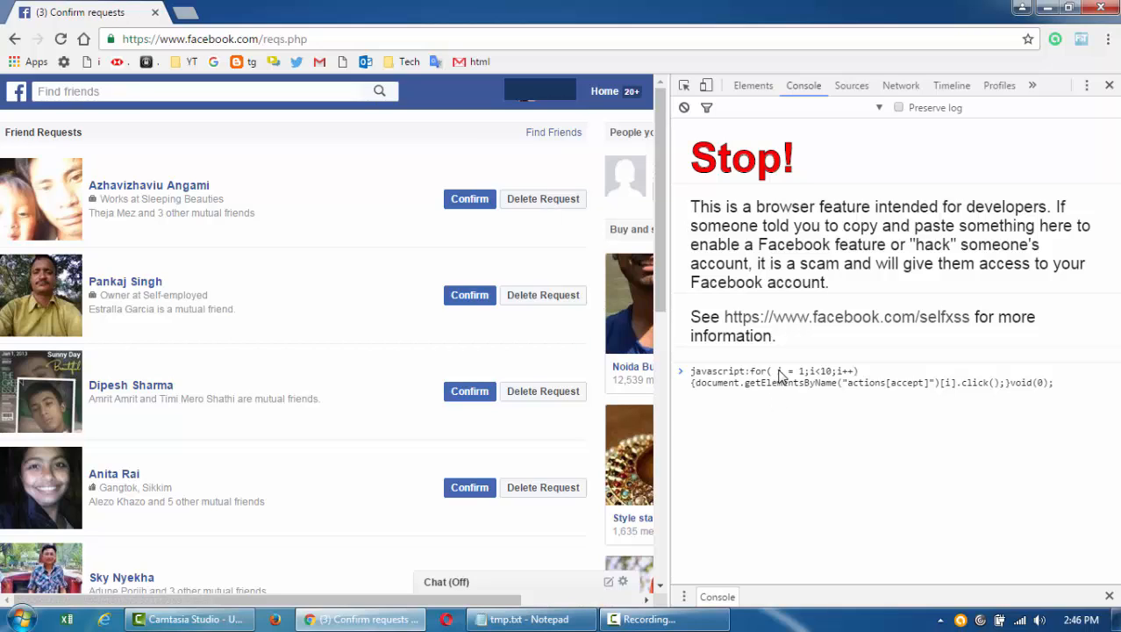
{"action": "mouse_move", "coordinate": [807, 411]}
{"action": "type", "text": "7"}
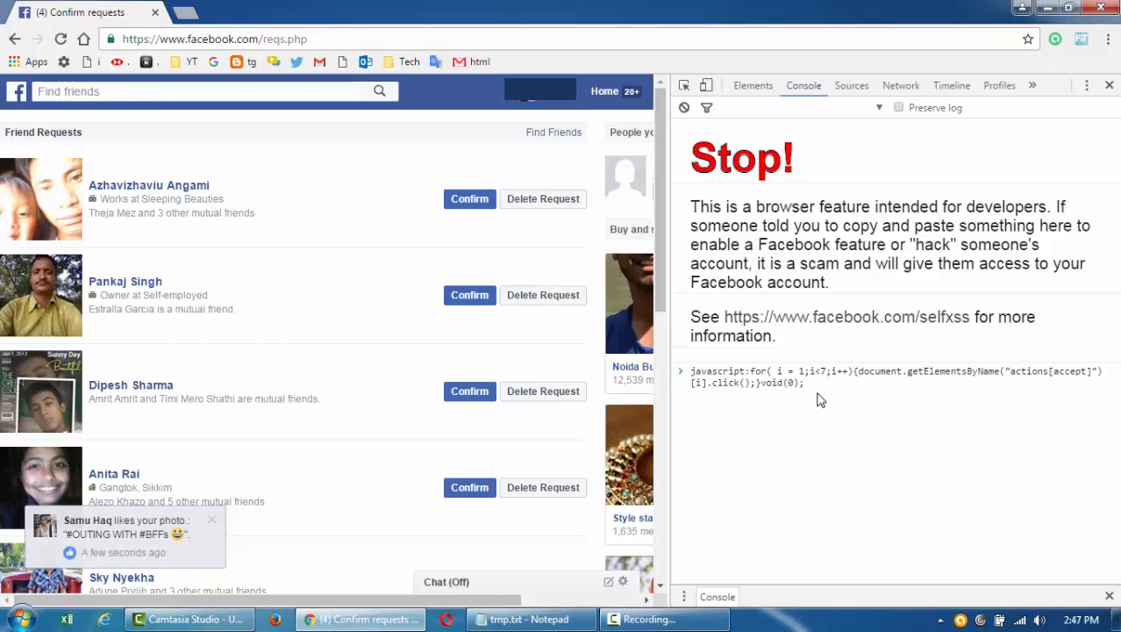
Run the accept loop so the pending requests show as Friends, then review the list.
{"action": "key", "text": "Return"}
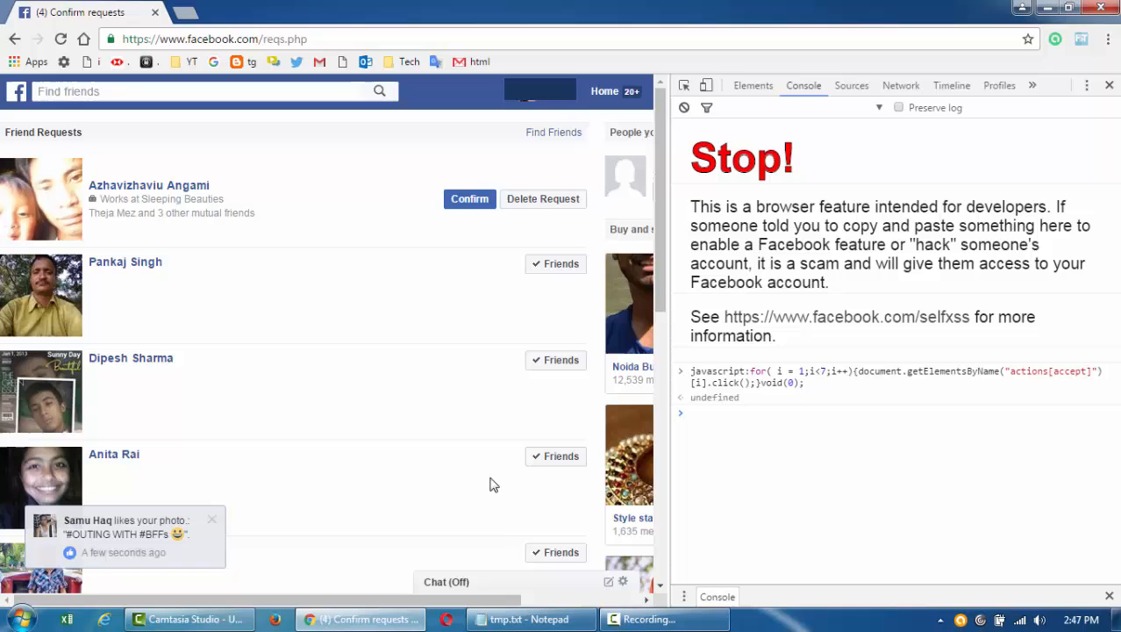
{"action": "scroll", "scroll_direction": "down", "scroll_amount": 3}
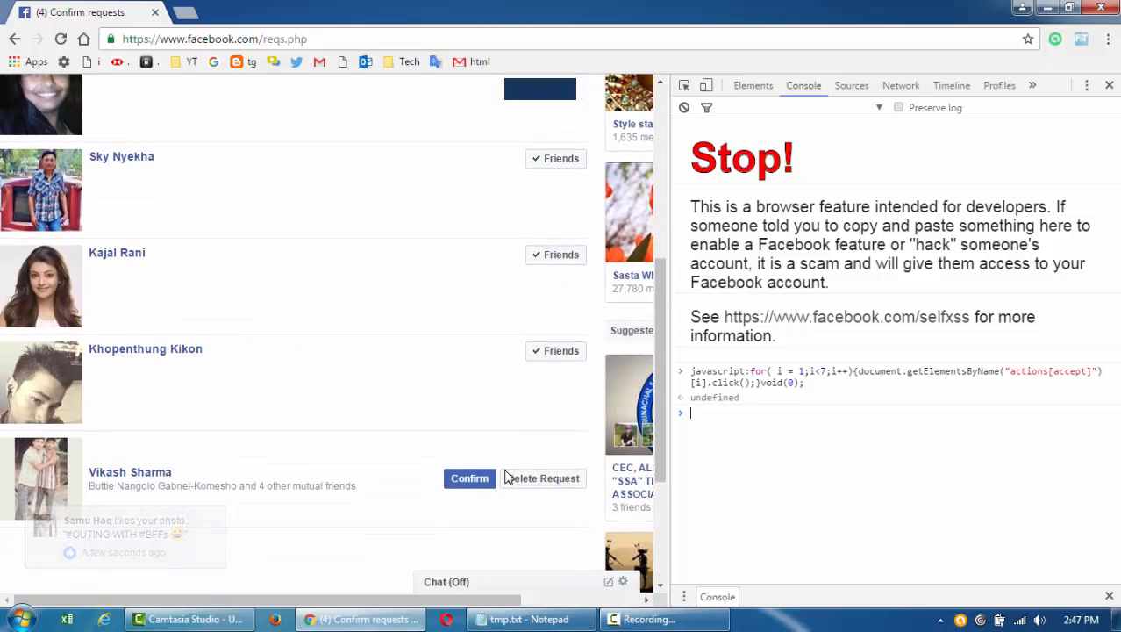
{"action": "scroll", "scroll_direction": "up", "scroll_amount": 3}
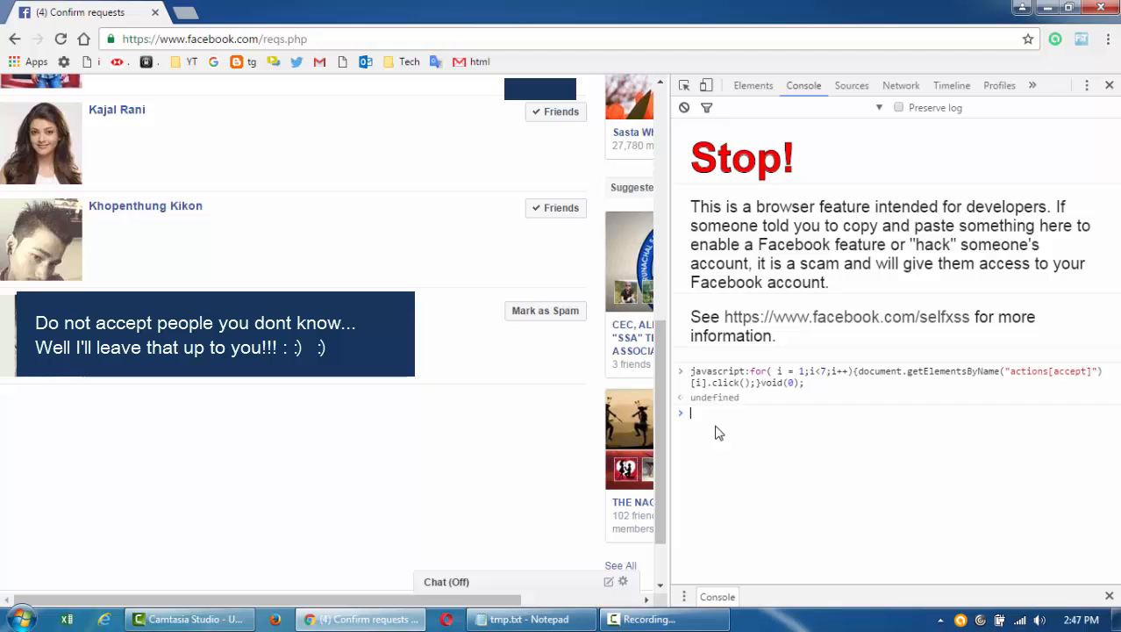
{"action": "scroll", "scroll_direction": "up", "scroll_amount": 3}
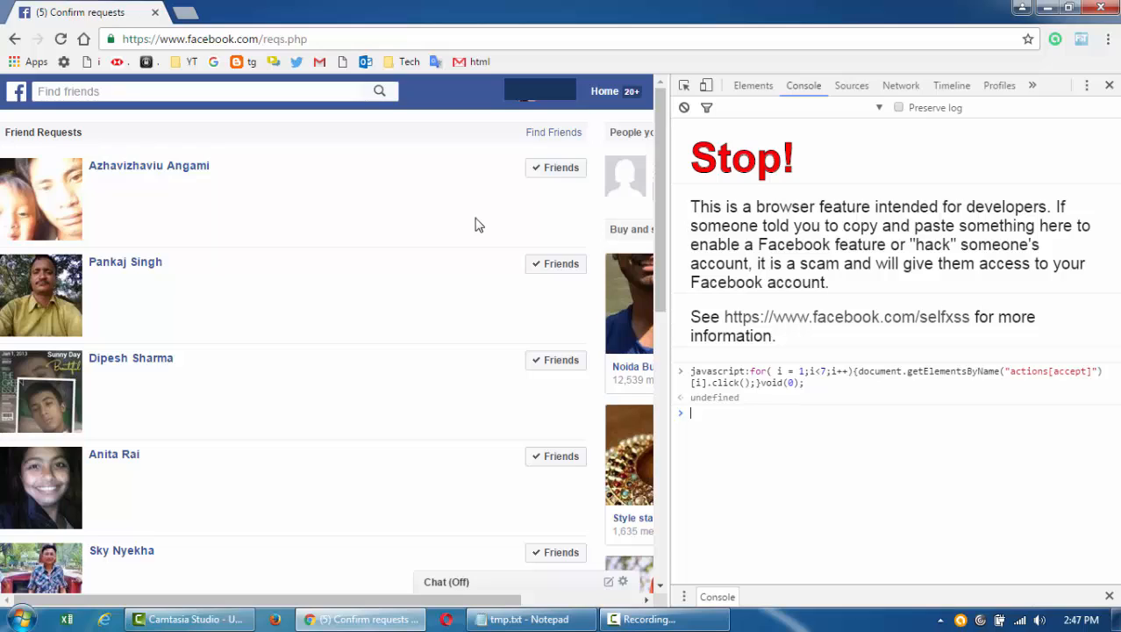
{"action": "mouse_move", "coordinate": [696, 438]}
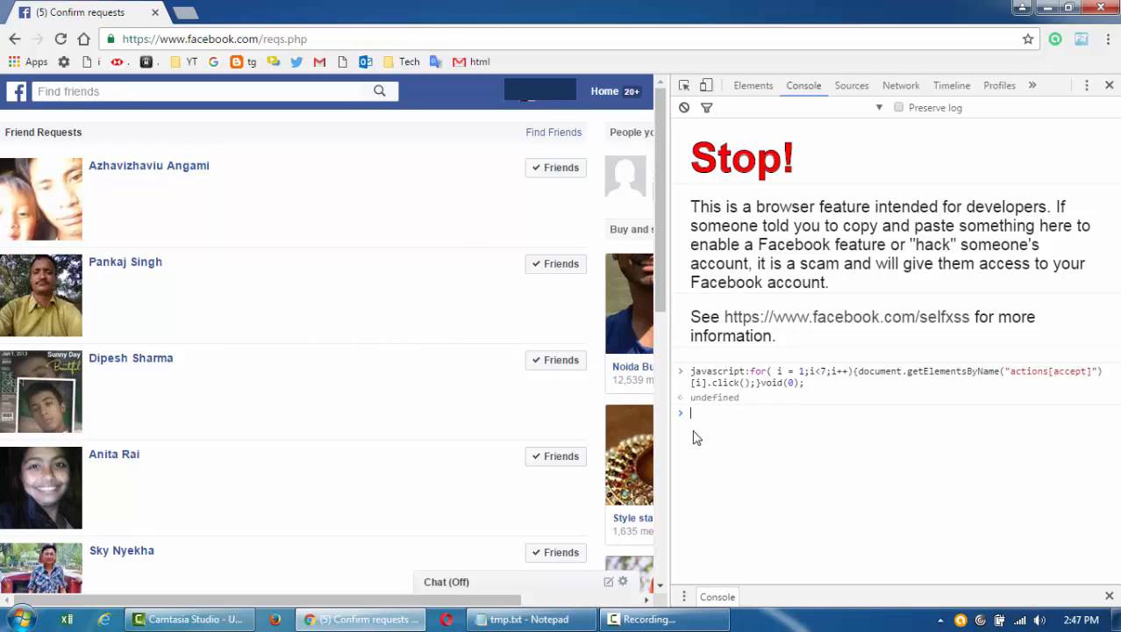
{"action": "mouse_move", "coordinate": [566, 231]}
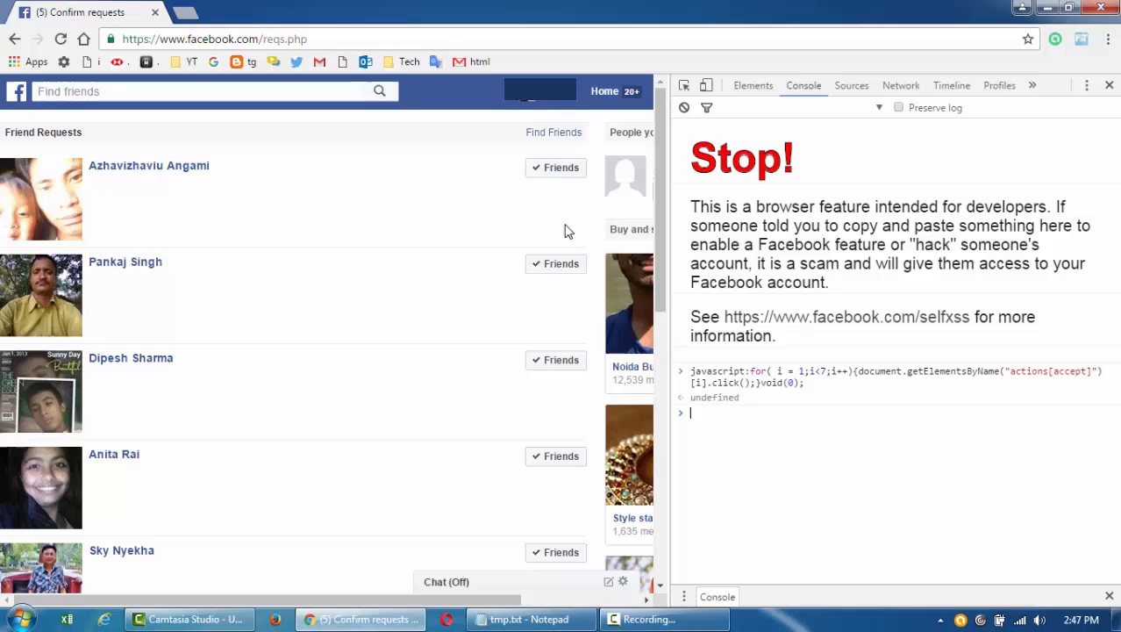
{"action": "mouse_move", "coordinate": [594, 405]}
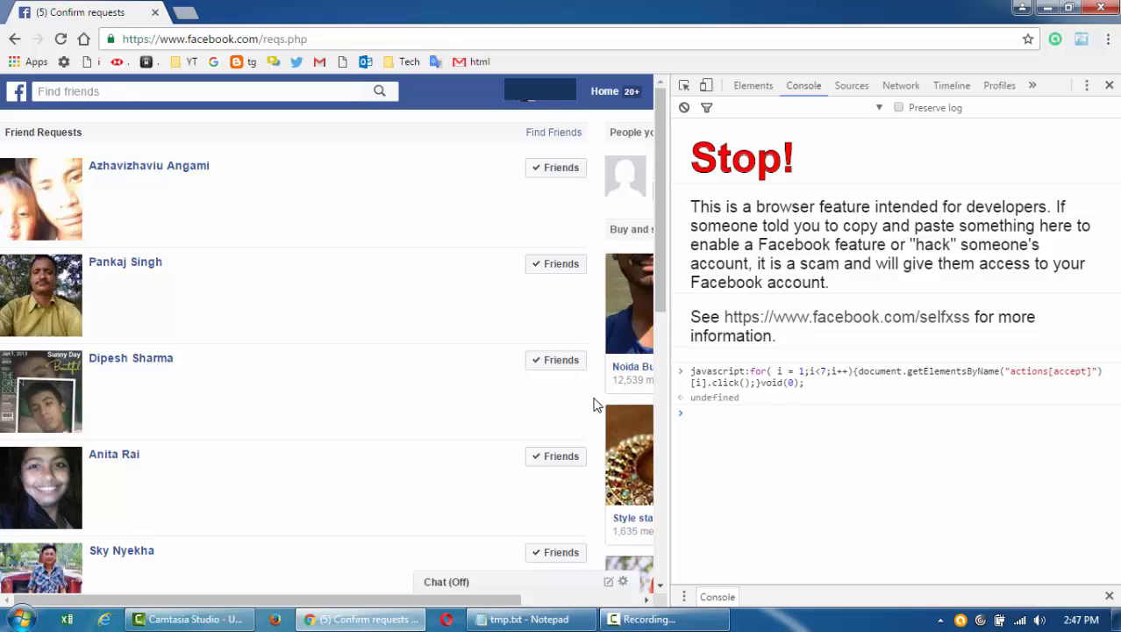